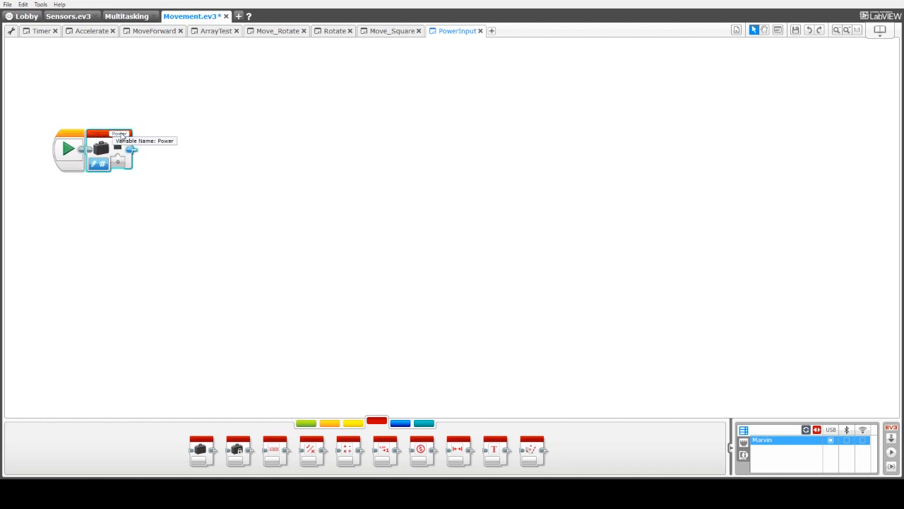
Set the first variable block to the Power variable
click(120, 134)
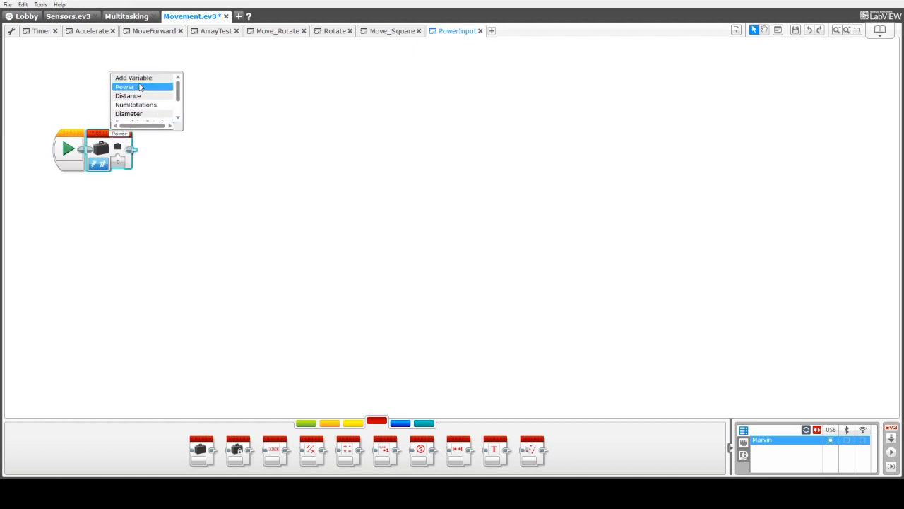
click(124, 86)
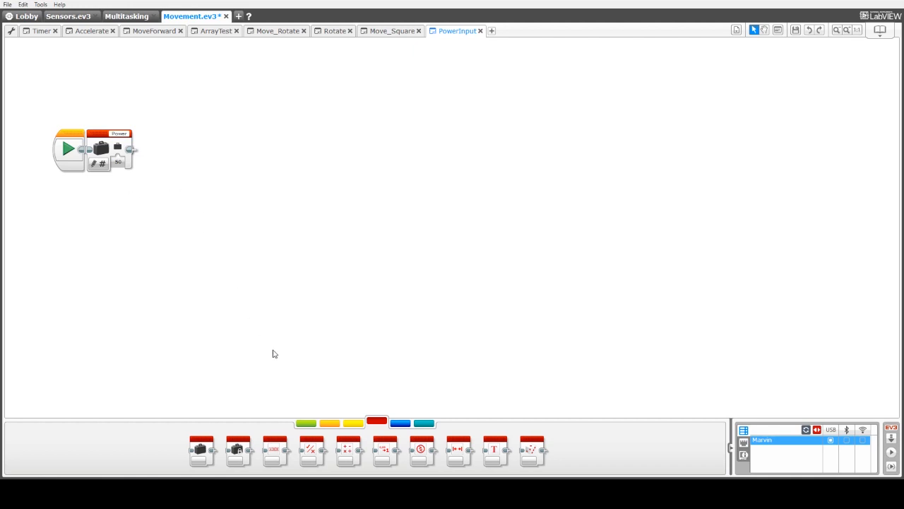
Add a Display block from the Action palette after the Power variable block
click(331, 422)
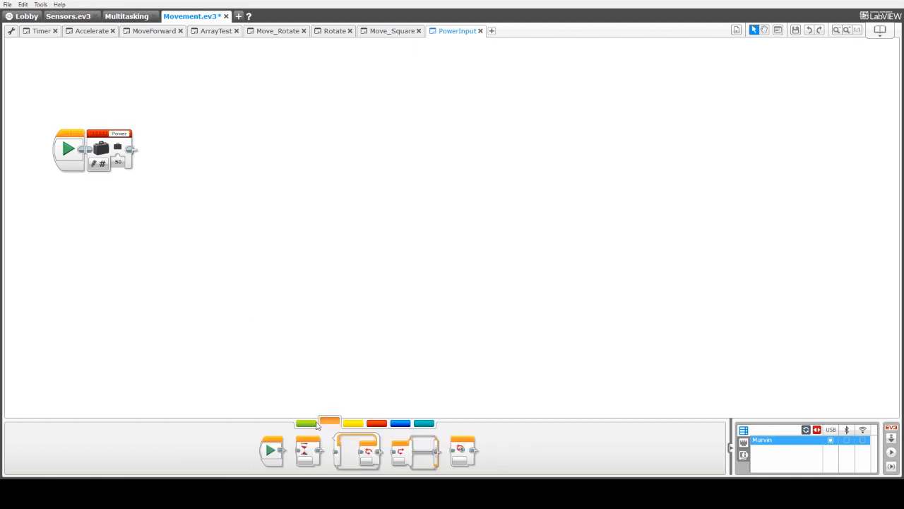
click(305, 424)
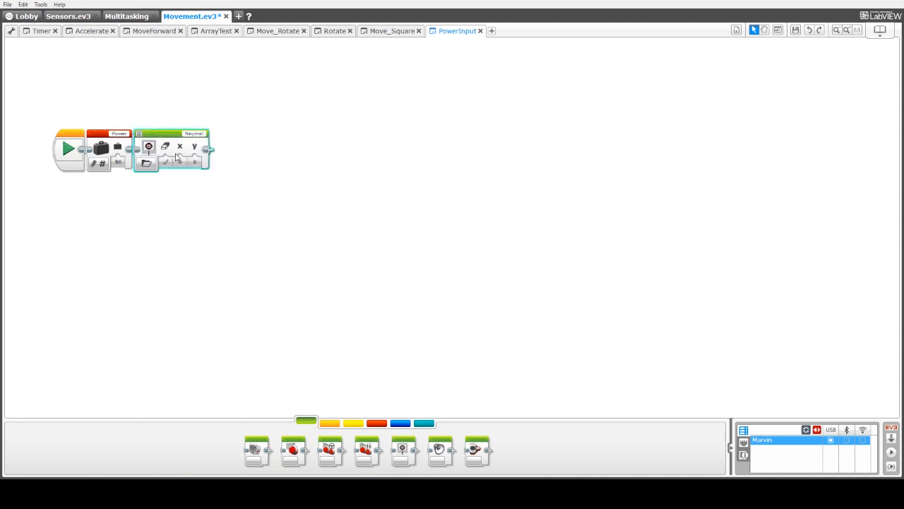
click(147, 162)
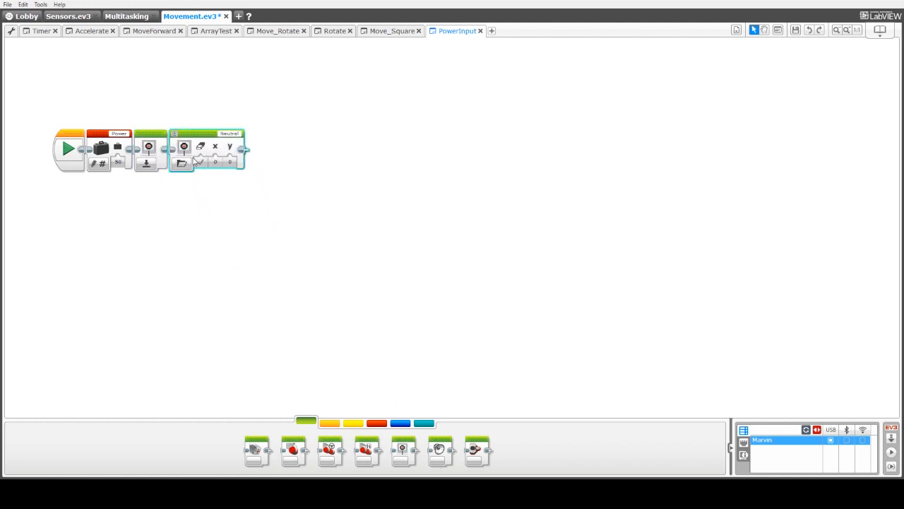
Set the display to Text at pixel coordinates reading 'Enter Power'
click(183, 162)
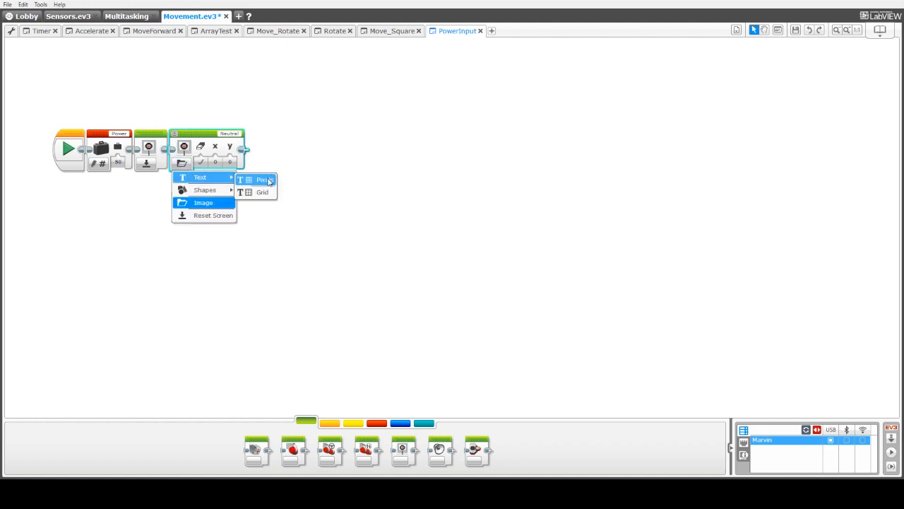
click(263, 179)
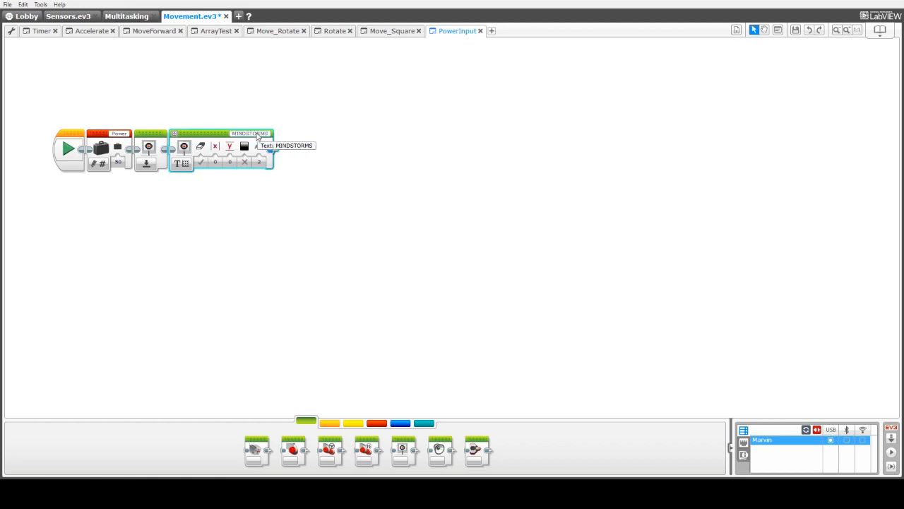
click(251, 133)
text(Enter Power)
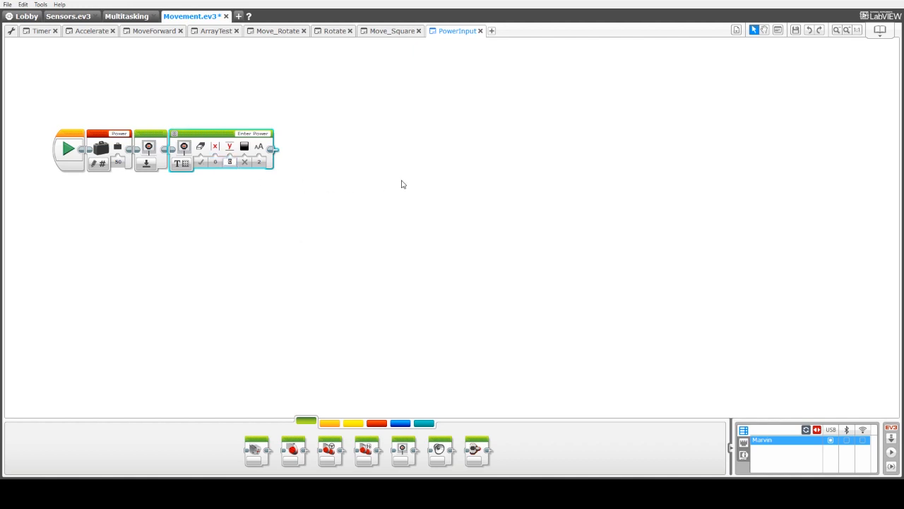
mouse_move(361, 284)
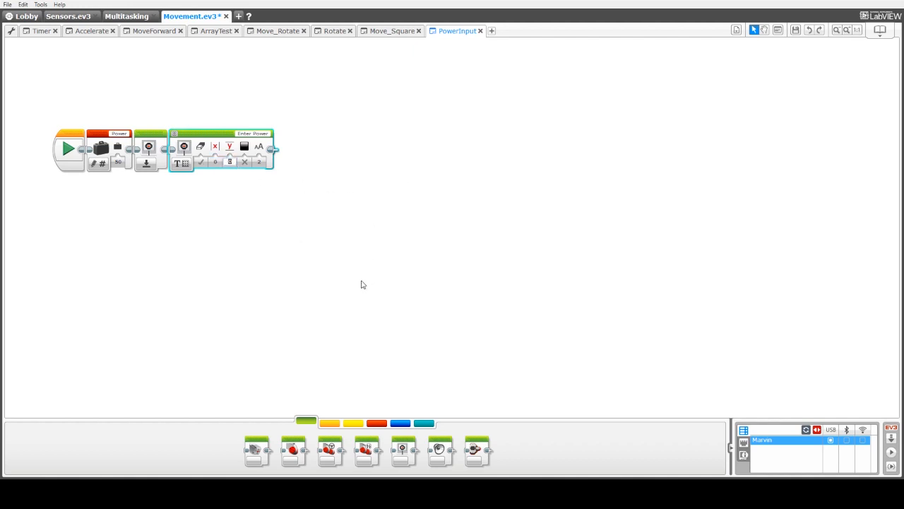
Add a Variable block from the Data palette in Read Numeric mode after the display
click(329, 423)
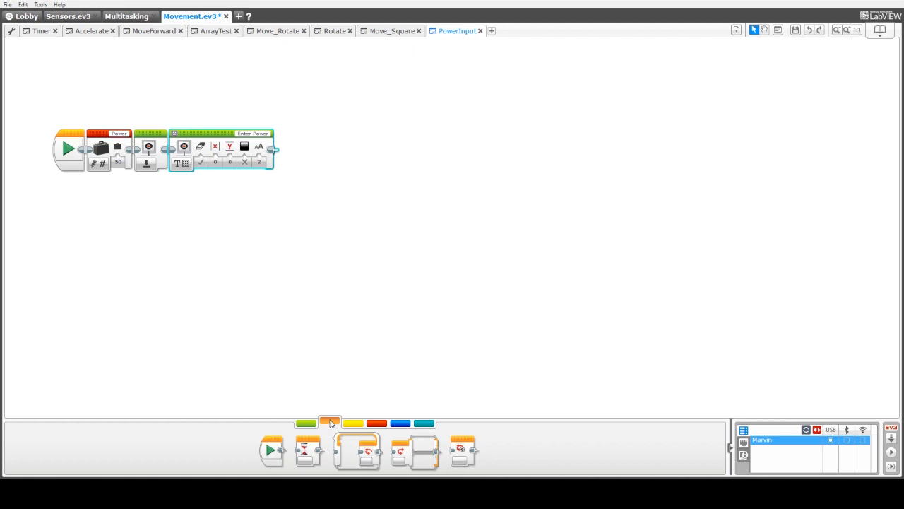
click(375, 422)
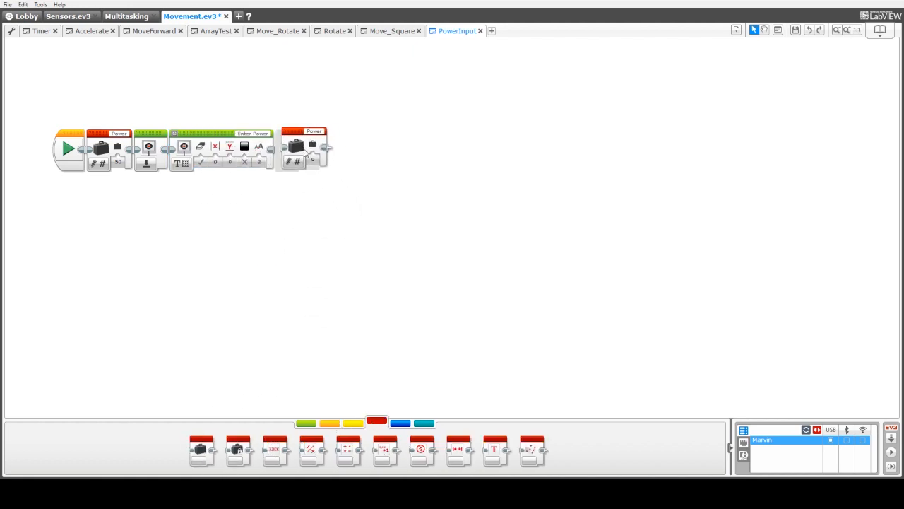
click(297, 145)
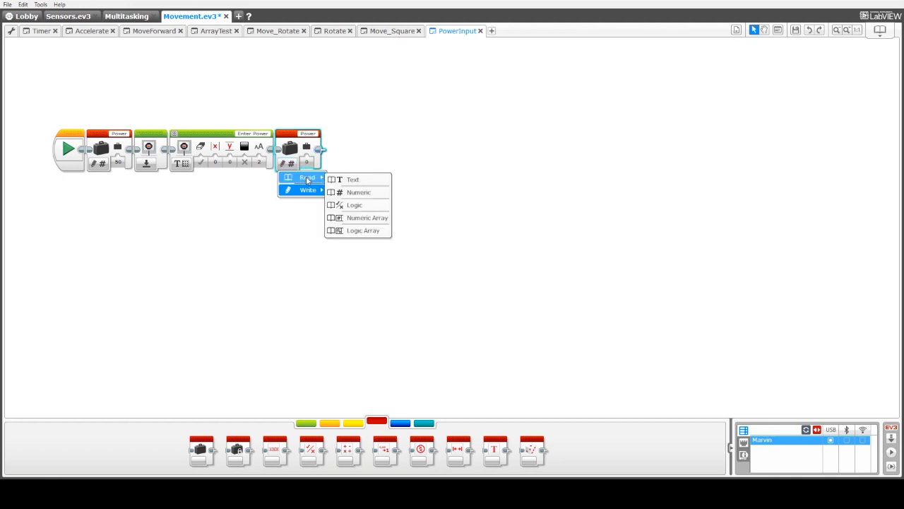
click(359, 193)
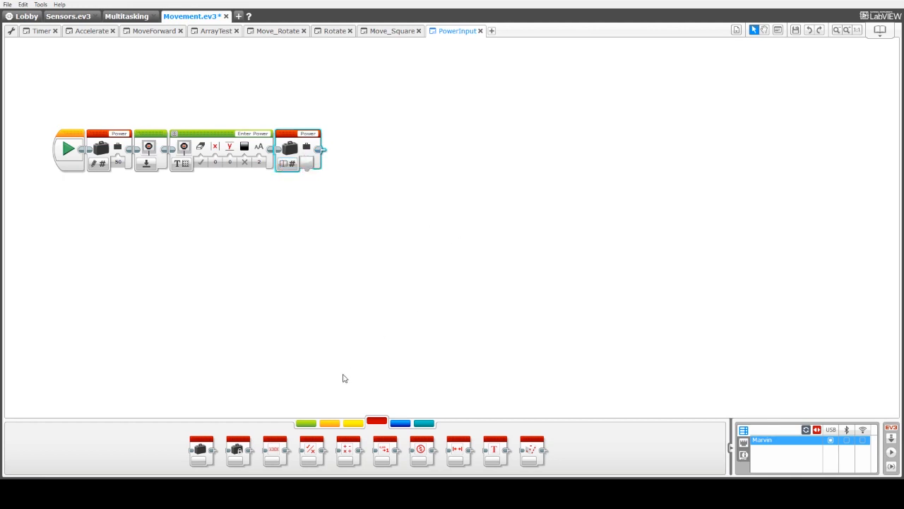
mouse_move(335, 424)
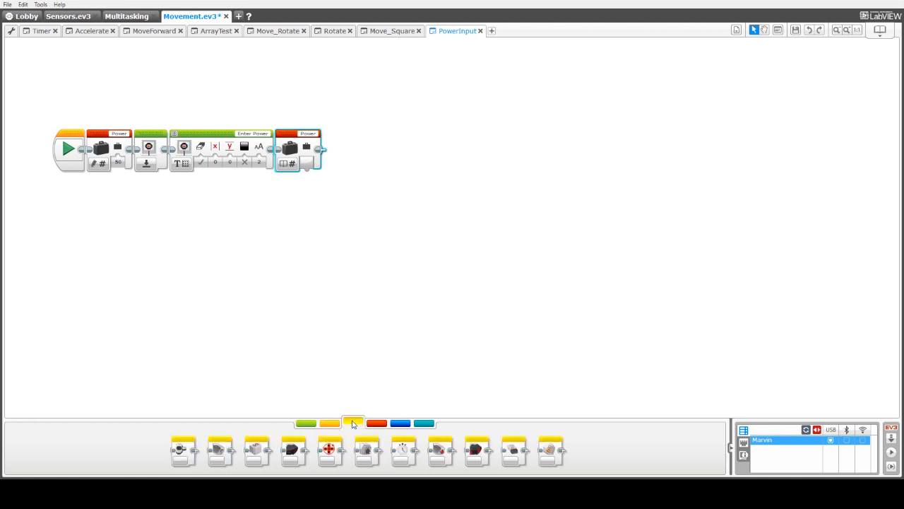
Add a wired text Display block for the Power value with Clear Screen set to False
click(305, 424)
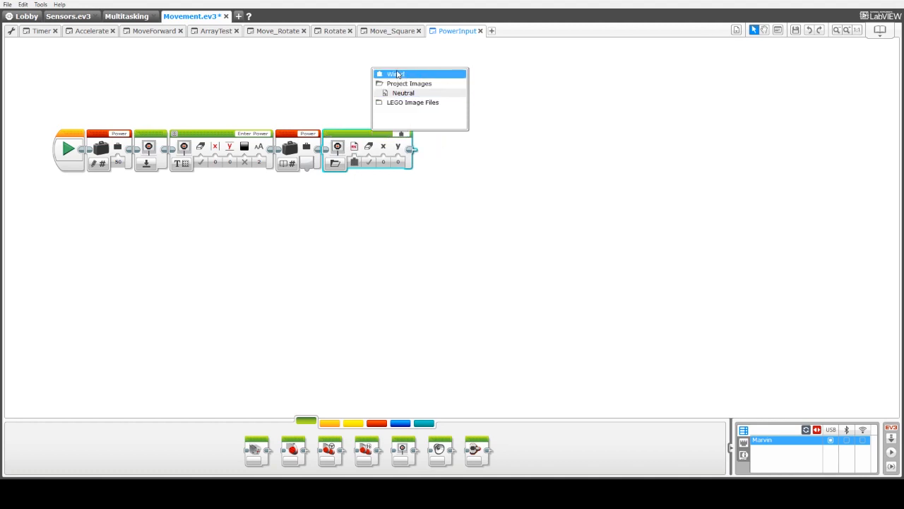
click(333, 164)
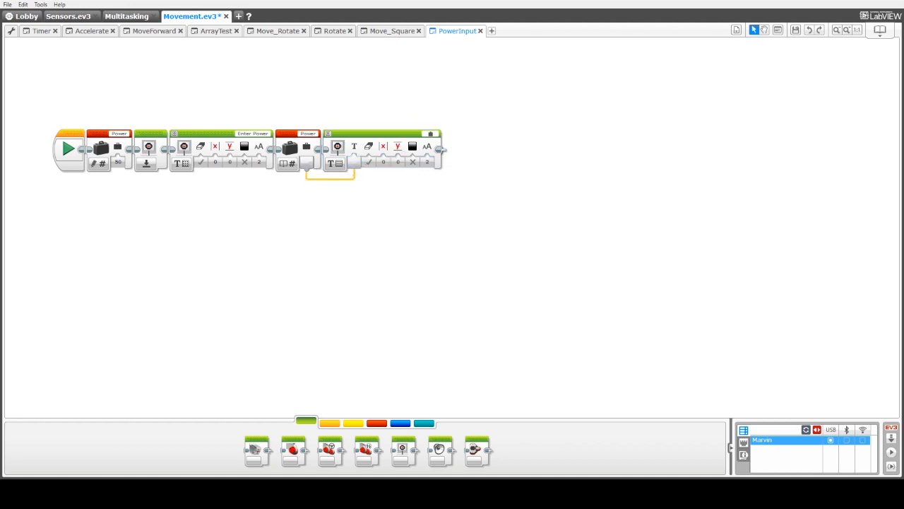
click(367, 162)
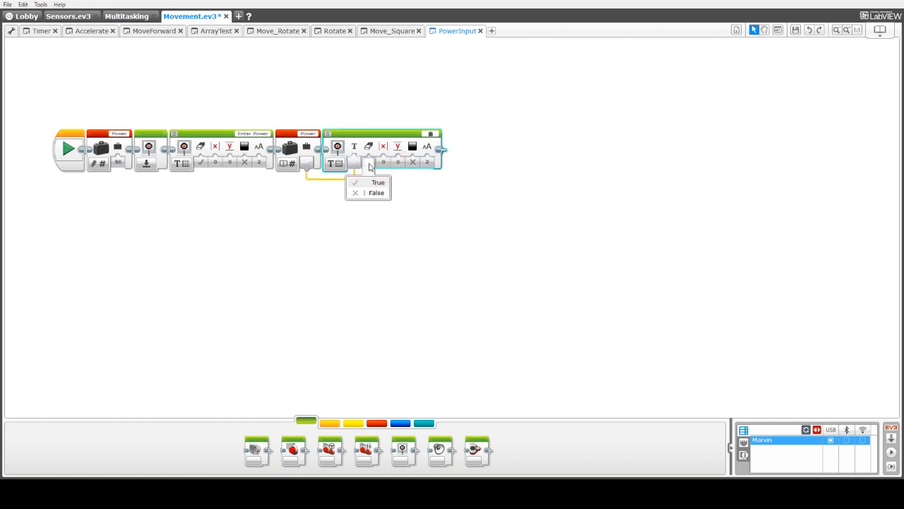
click(376, 192)
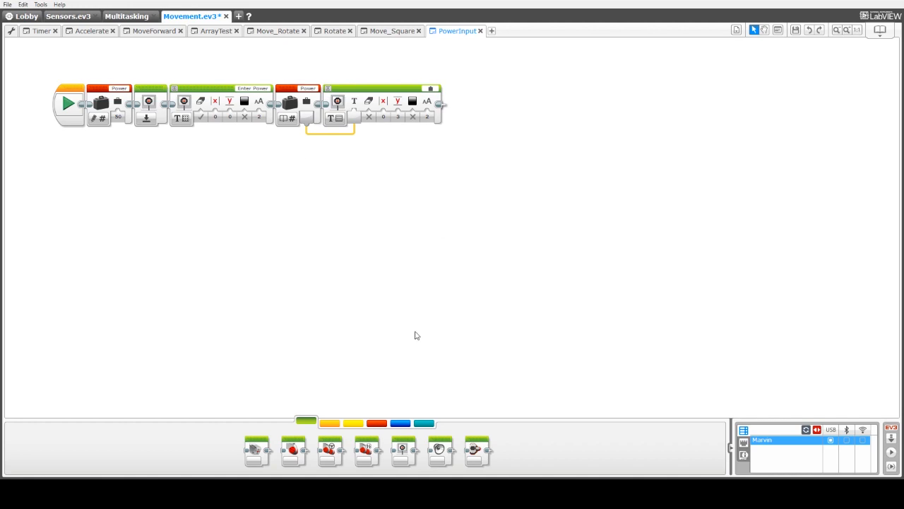
Place a Loop block from the Flow Control palette after the display sequence
click(331, 424)
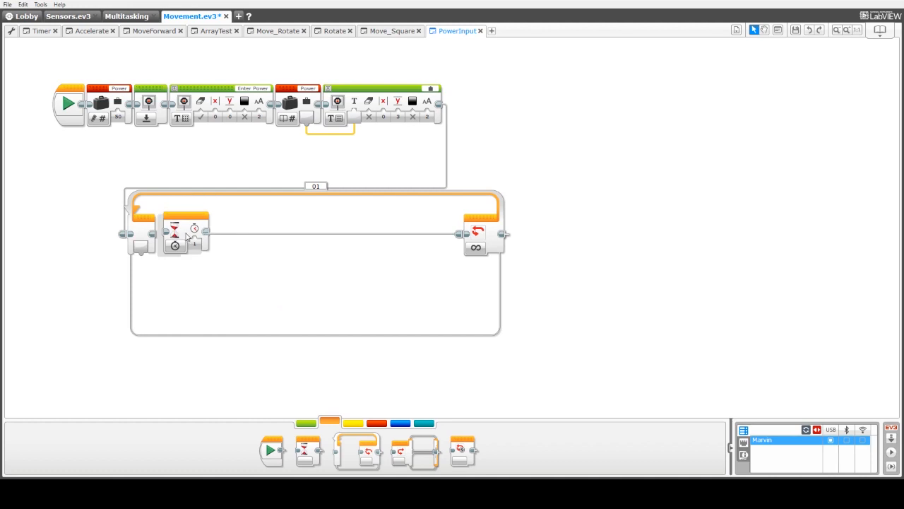
mouse_move(170, 247)
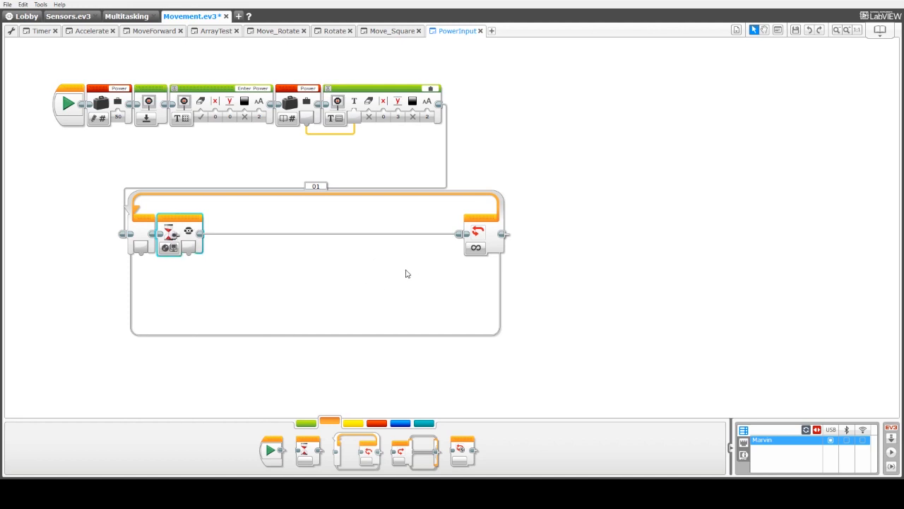
mouse_move(416, 250)
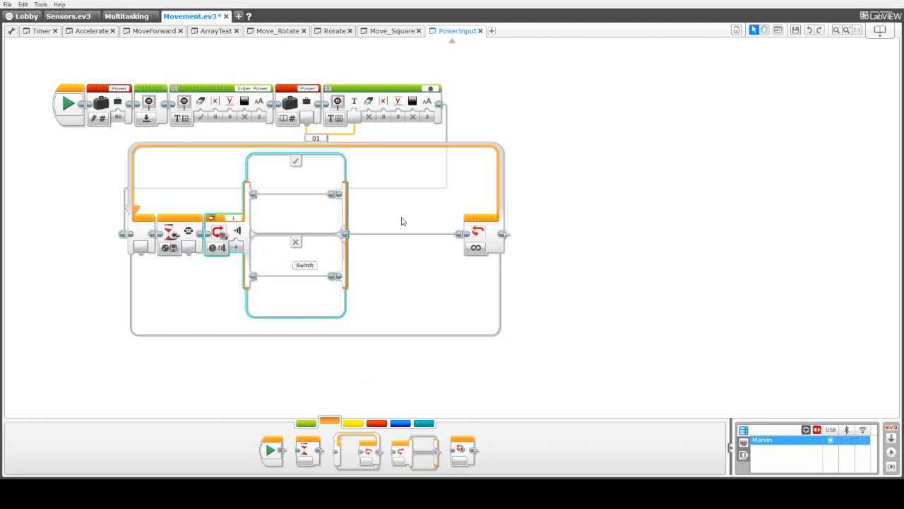
mouse_move(714, 218)
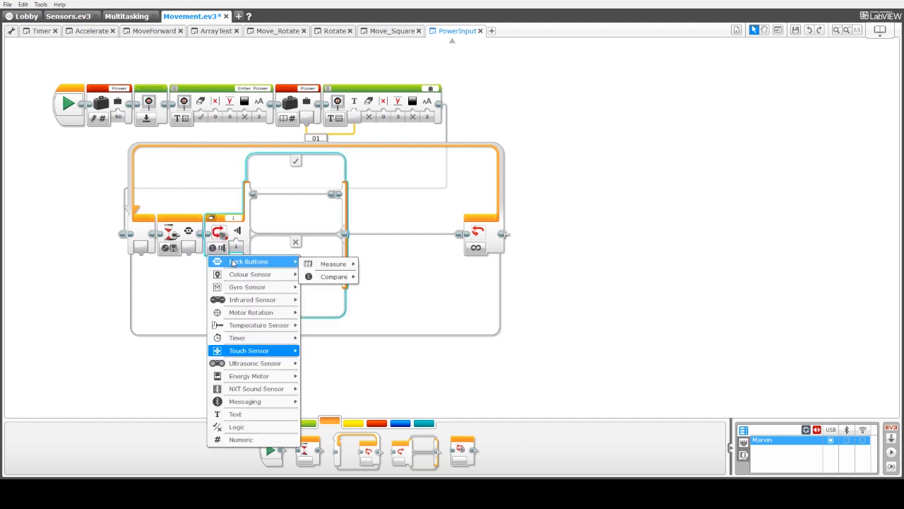
mouse_move(333, 264)
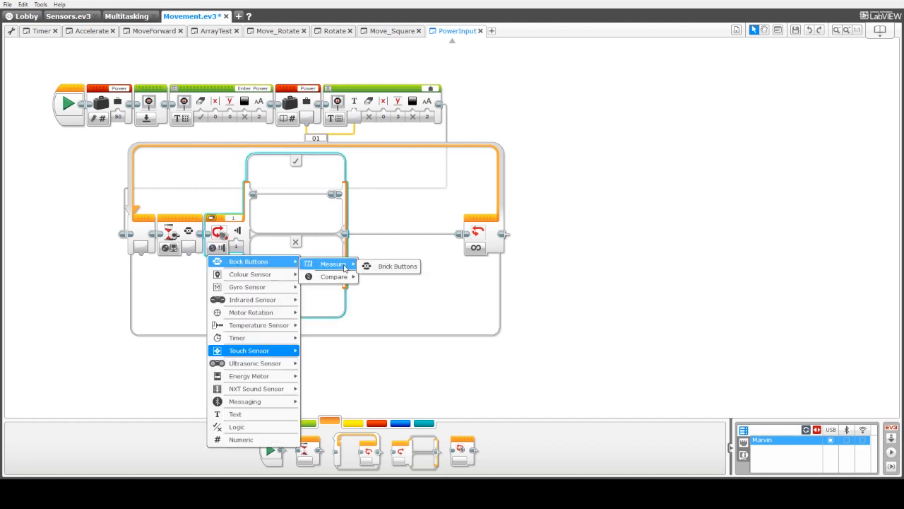
Set the switch inside the loop to branch on the brick button pressed
click(397, 266)
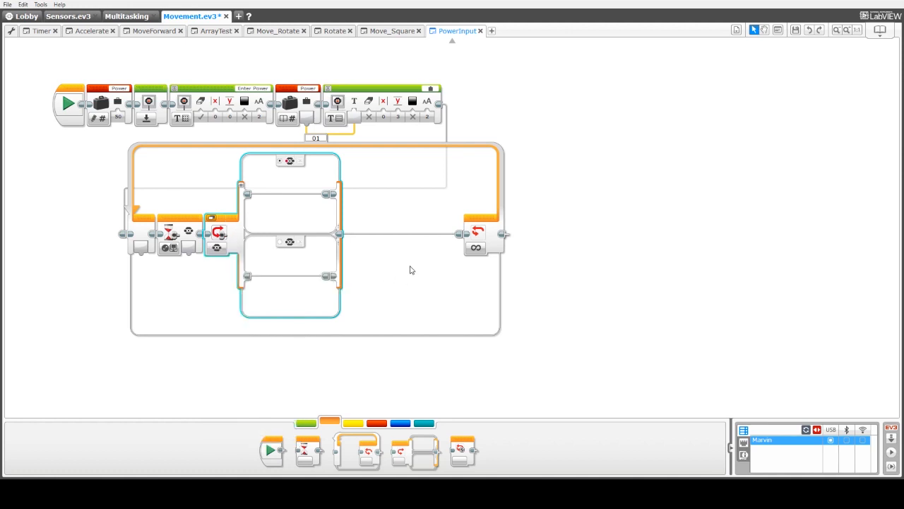
mouse_move(315, 260)
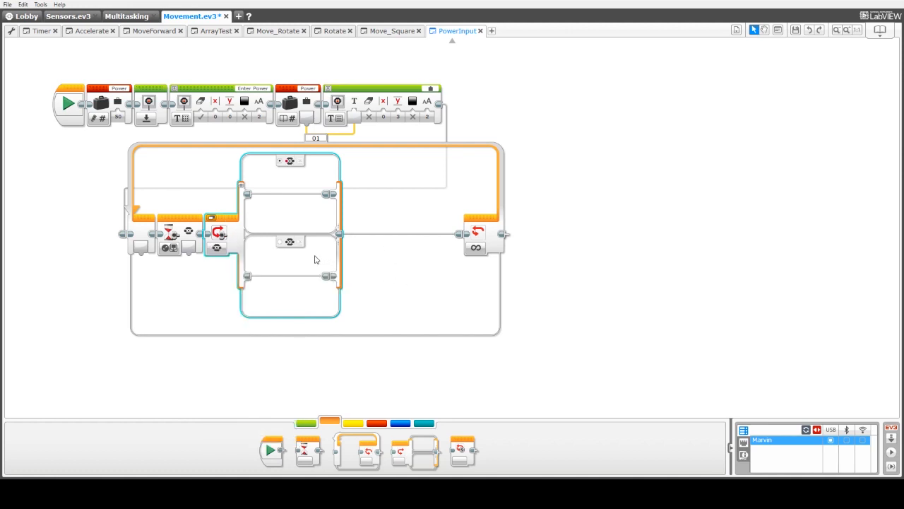
mouse_move(305, 259)
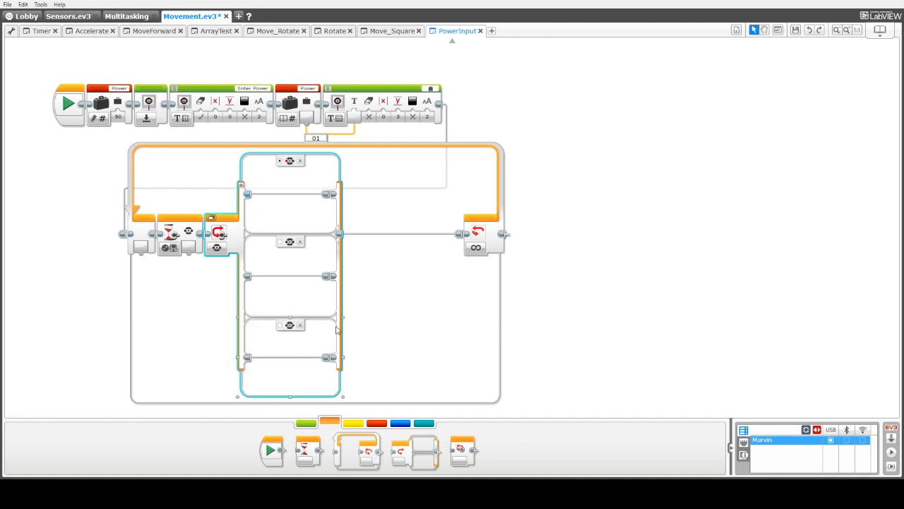
mouse_move(356, 315)
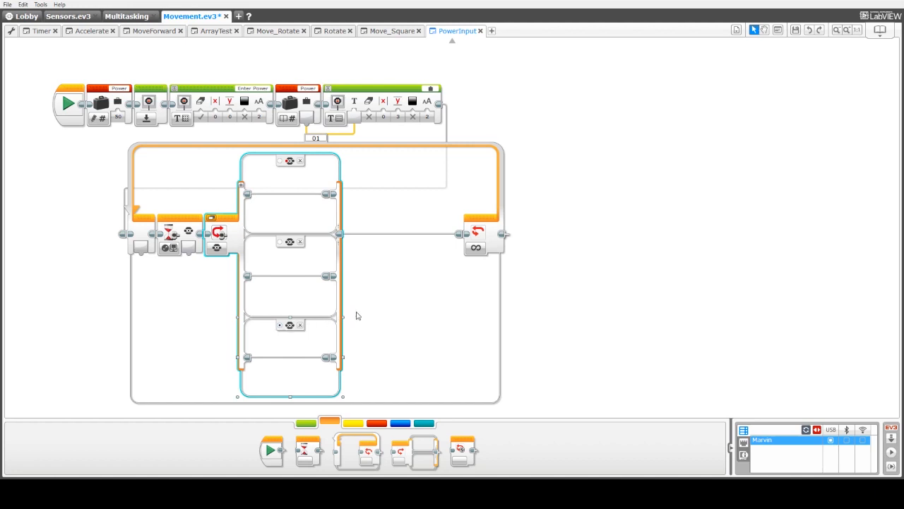
mouse_move(387, 288)
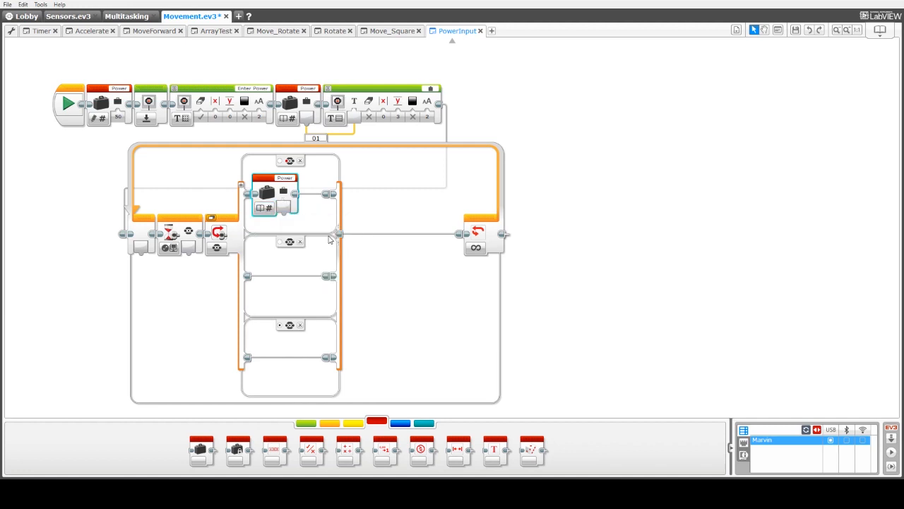
mouse_move(343, 264)
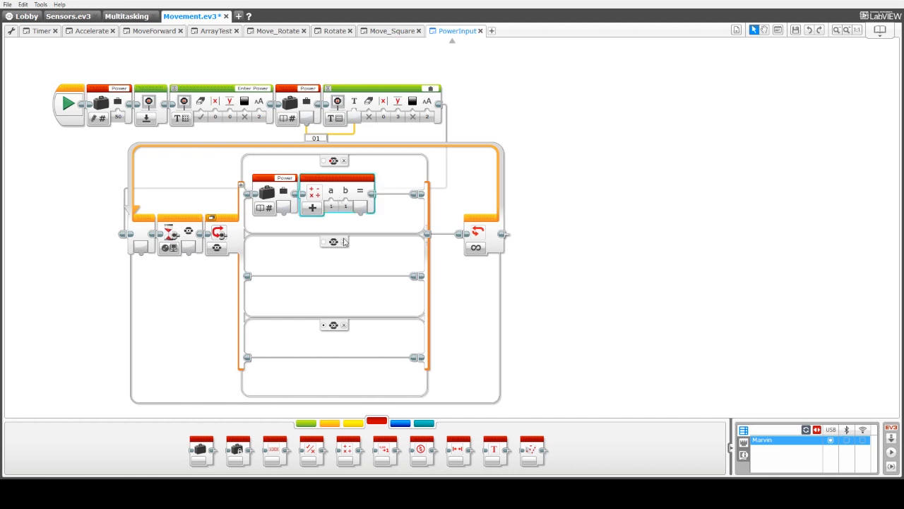
Make the first case's math subtract 1 and its variable block write a numeric Power value
click(312, 206)
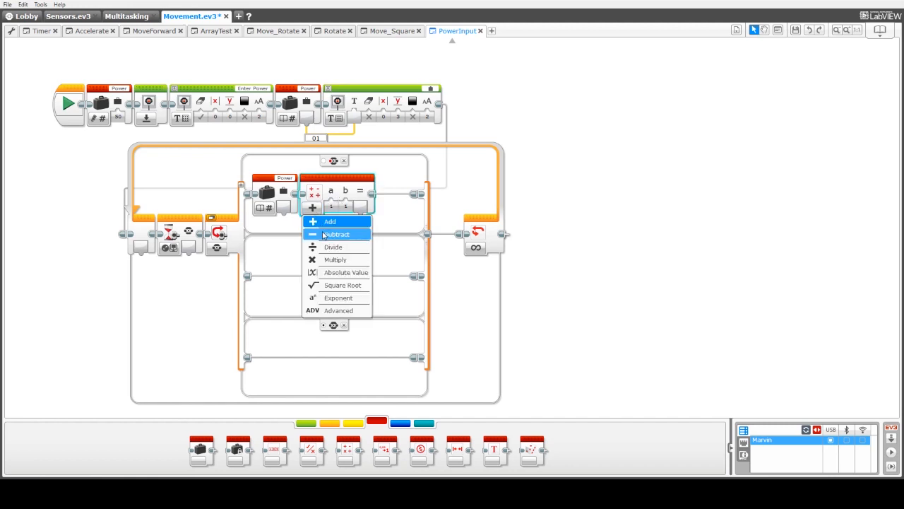
click(337, 235)
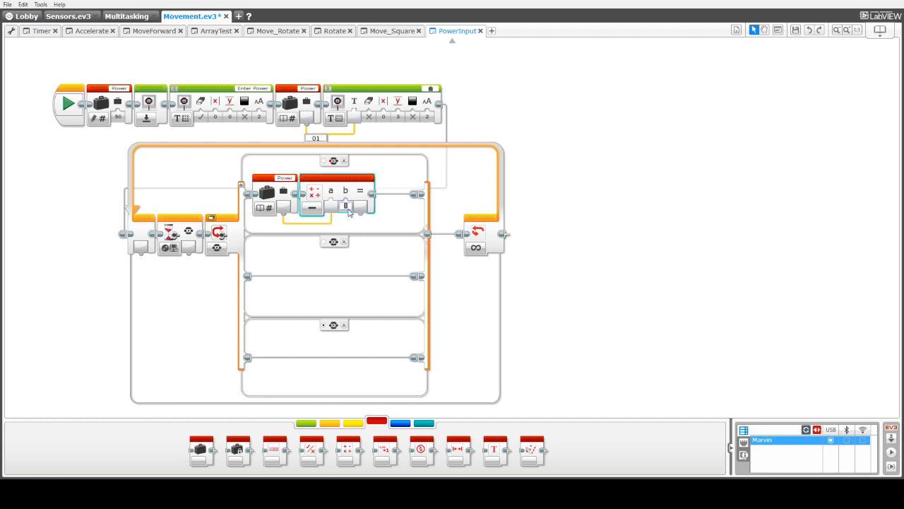
text(1)
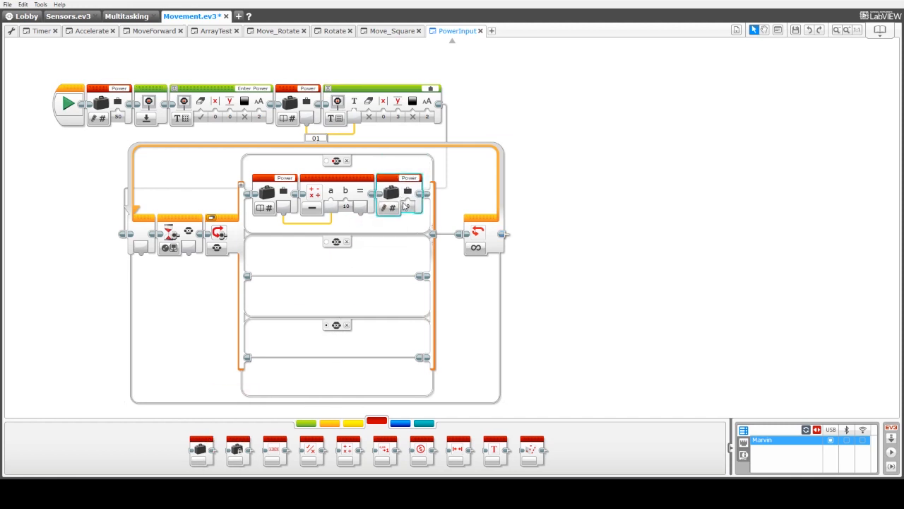
click(393, 208)
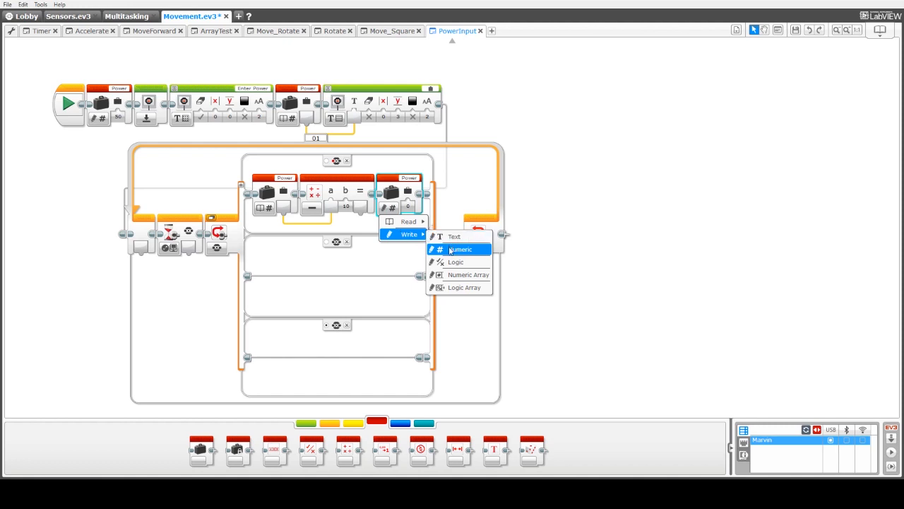
click(461, 249)
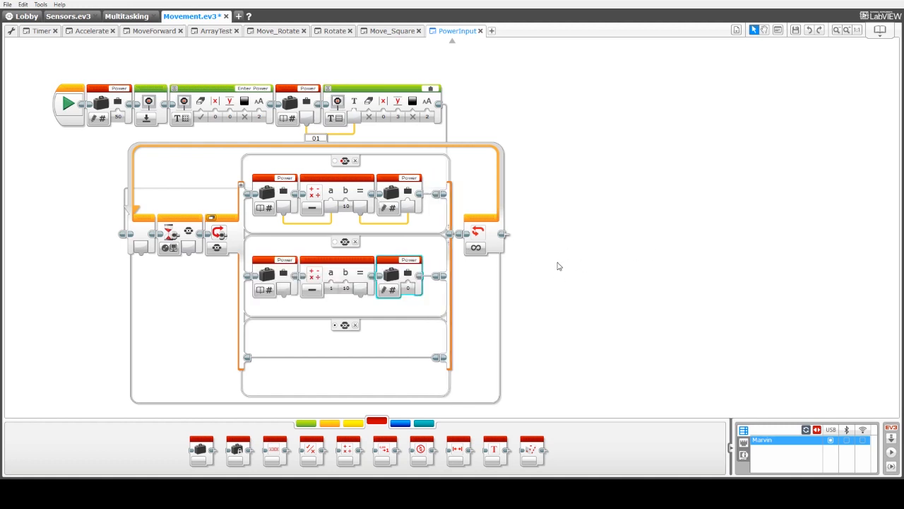
Switch the second case's math block to addition
click(314, 275)
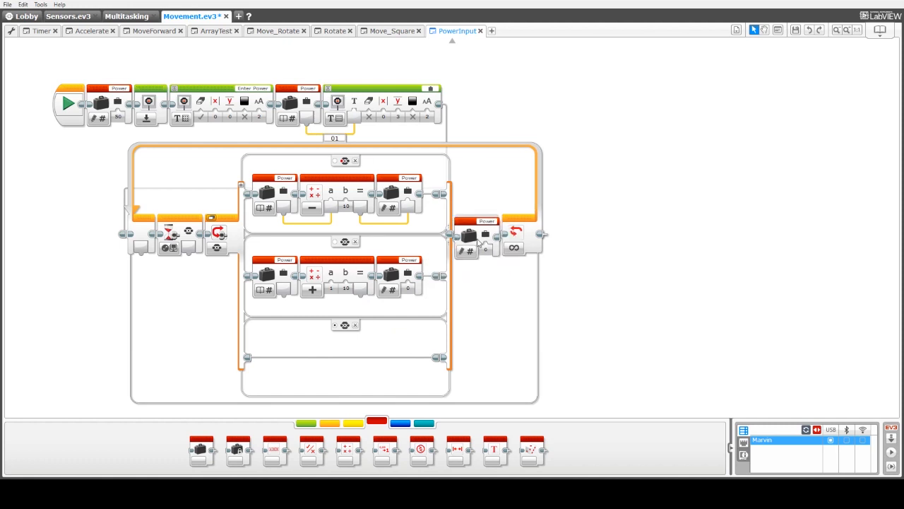
Place a Power read block and an 'Enter Power' display after the switch
click(469, 237)
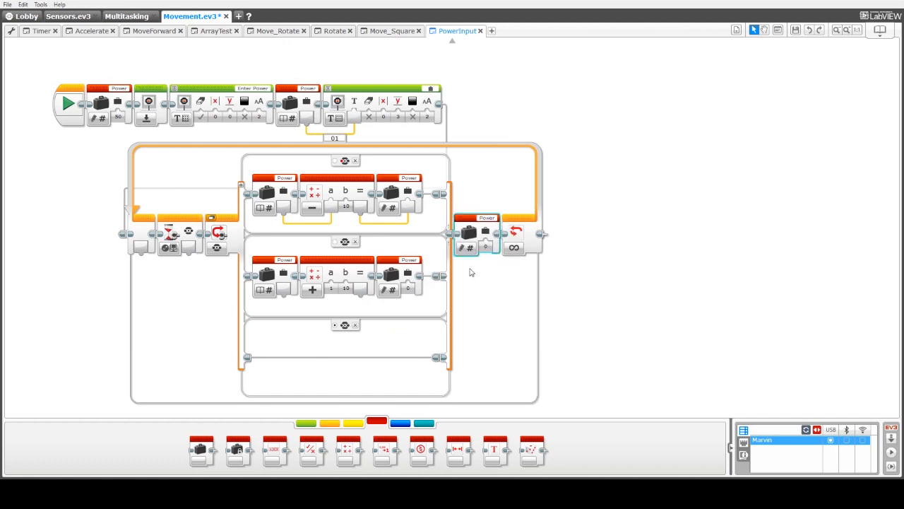
click(466, 262)
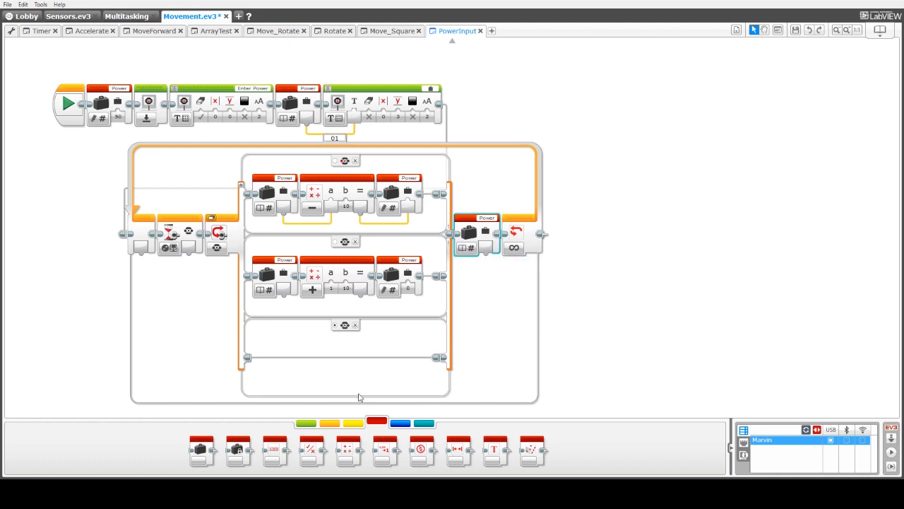
click(329, 424)
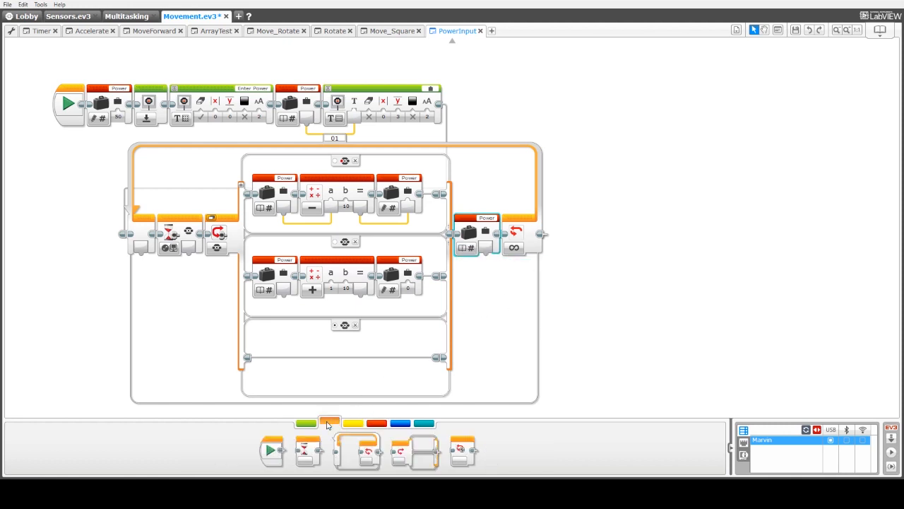
click(305, 424)
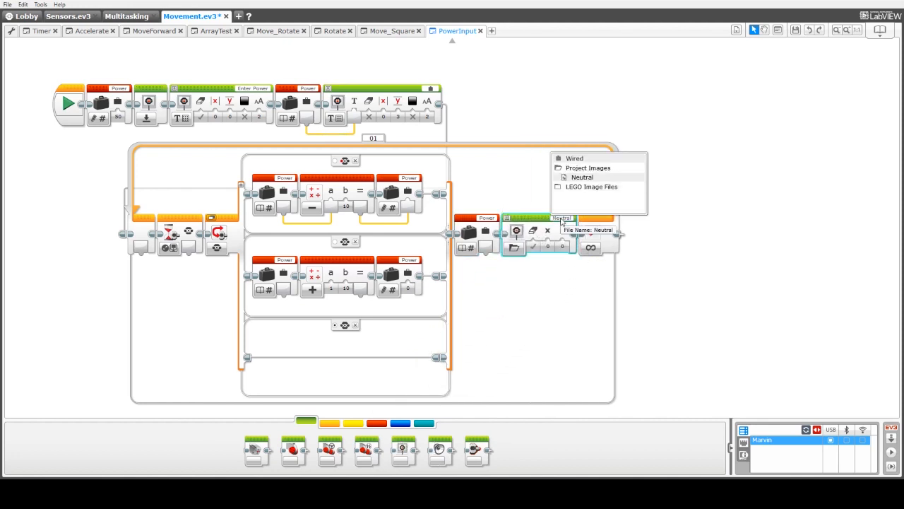
click(514, 247)
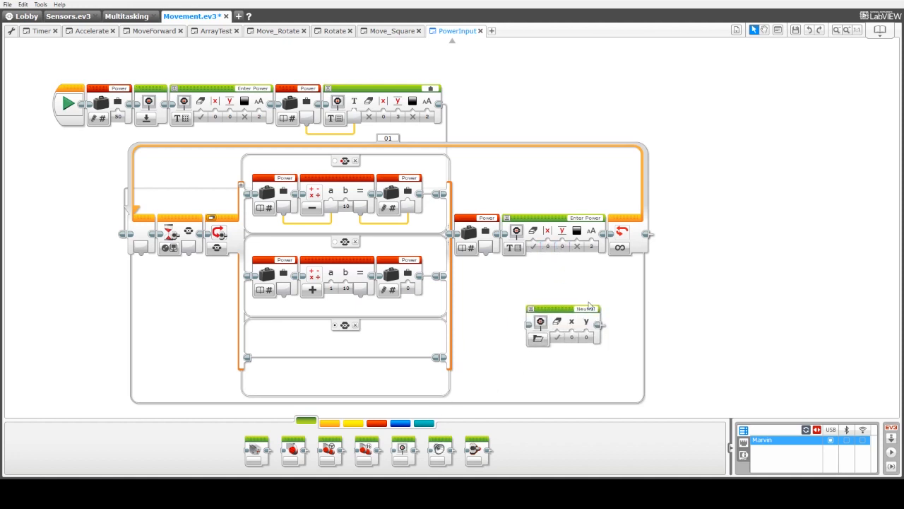
Attach a second display after it, set to show text on a grid
drag(564, 322, 643, 234)
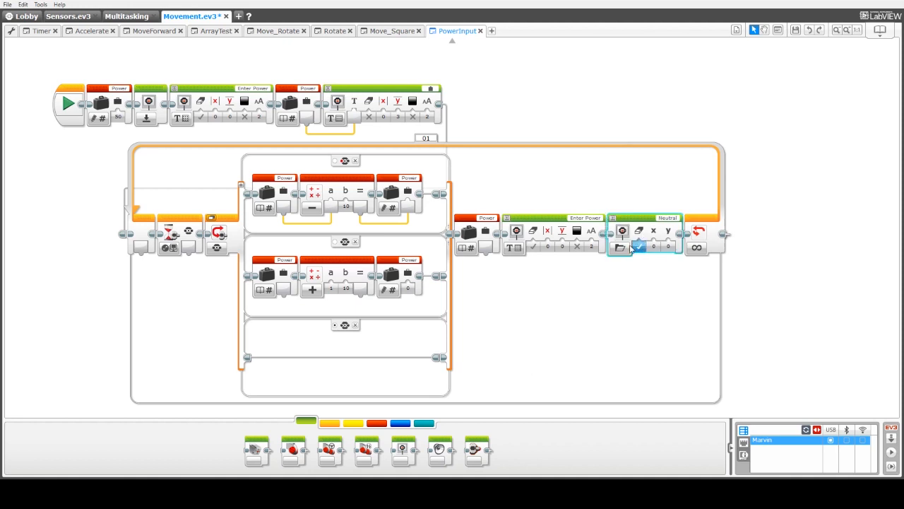
click(621, 246)
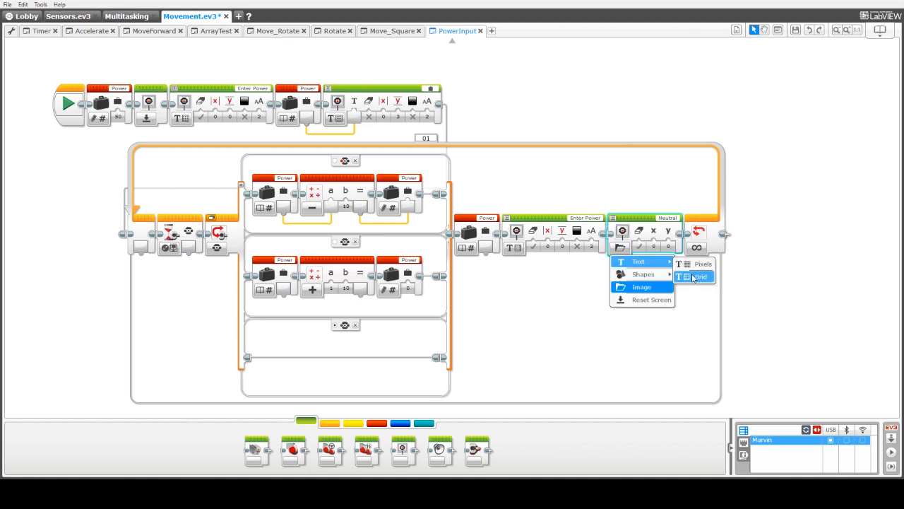
click(701, 275)
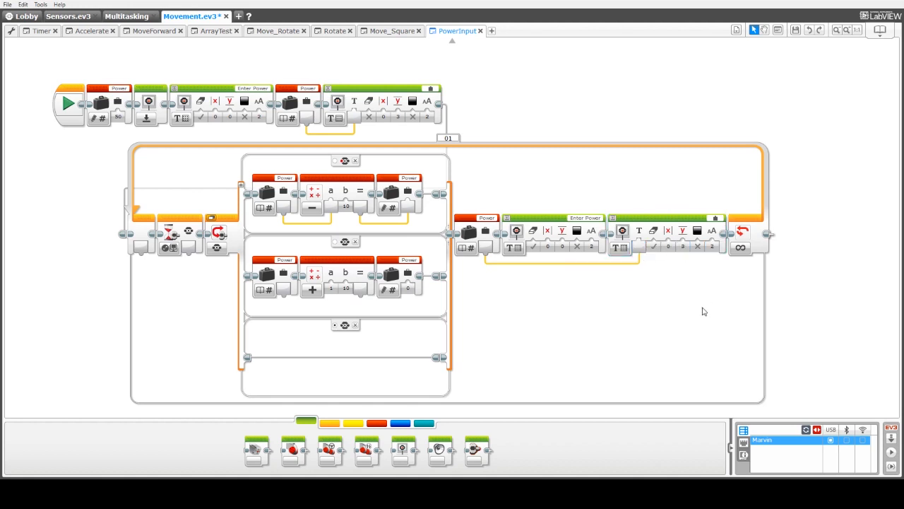
mouse_move(729, 316)
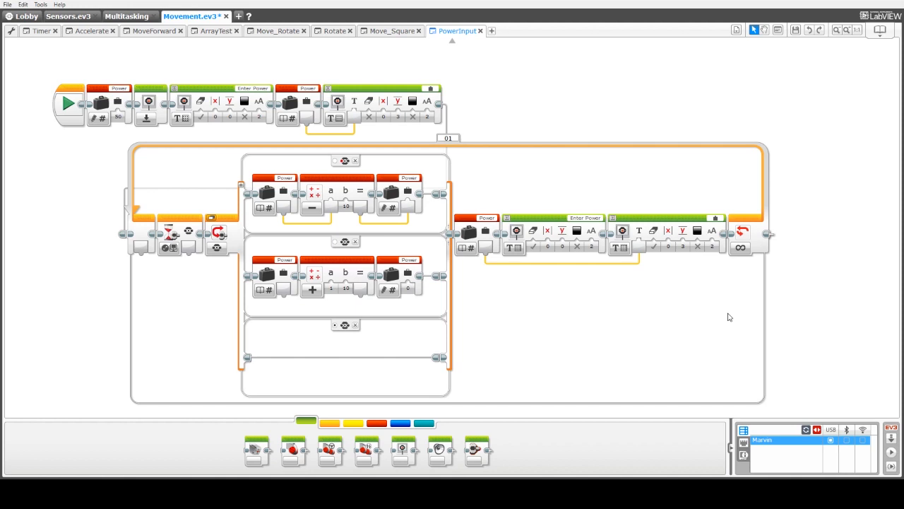
Choose a brick-button exit condition for the outer loop instead of unlimited
click(741, 247)
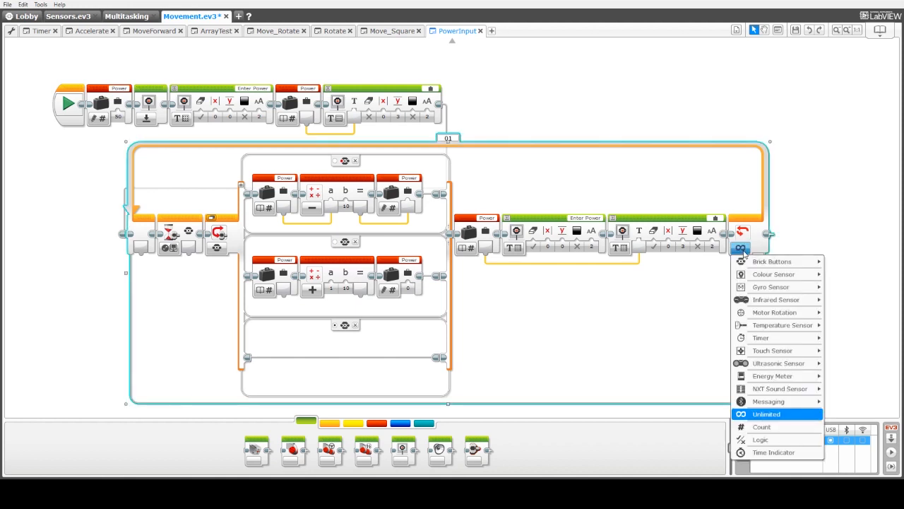
mouse_move(771, 260)
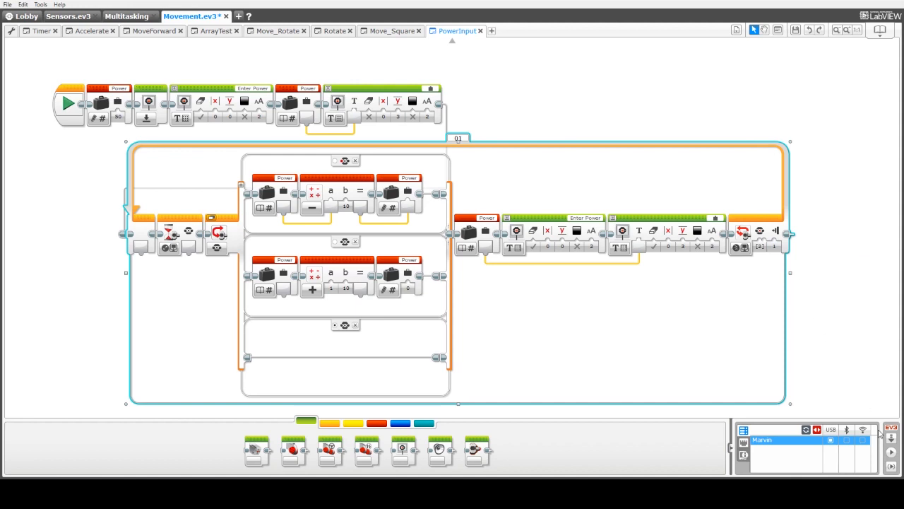
mouse_move(400, 311)
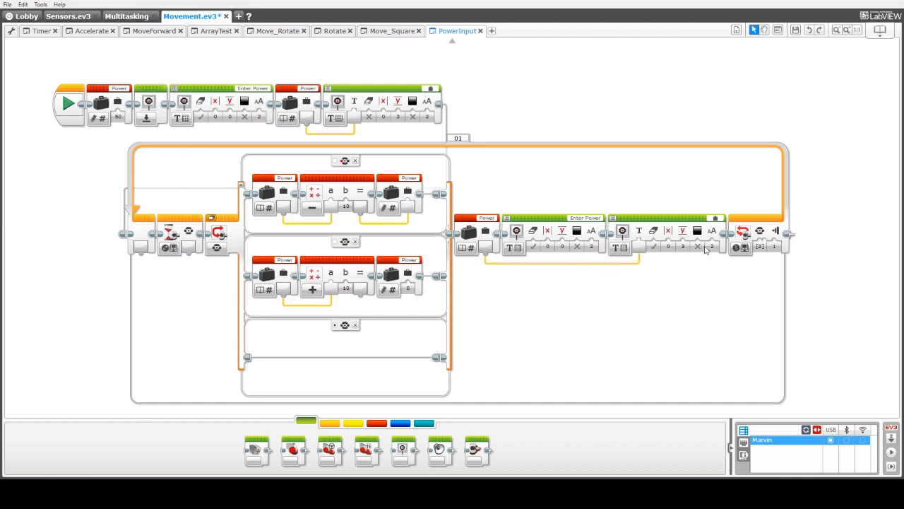
Set the number Display block's Clear Screen option to False so the text stays
click(651, 247)
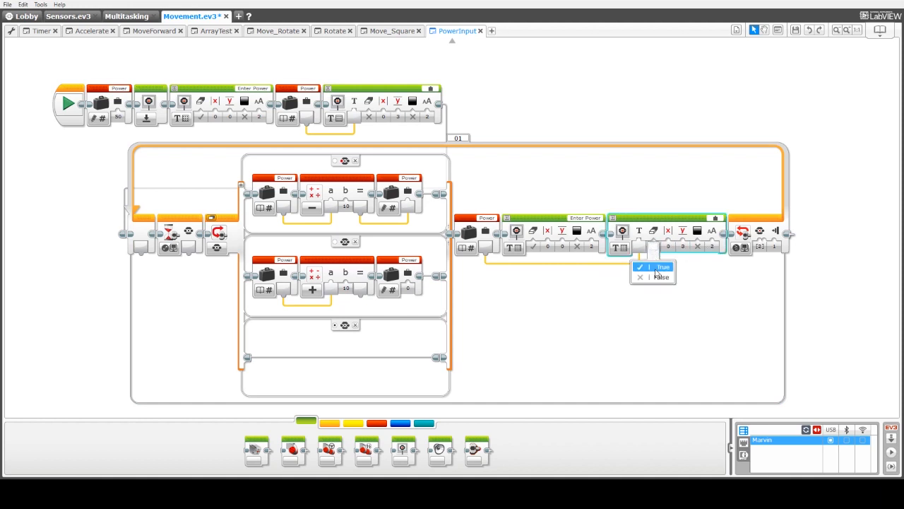
click(663, 267)
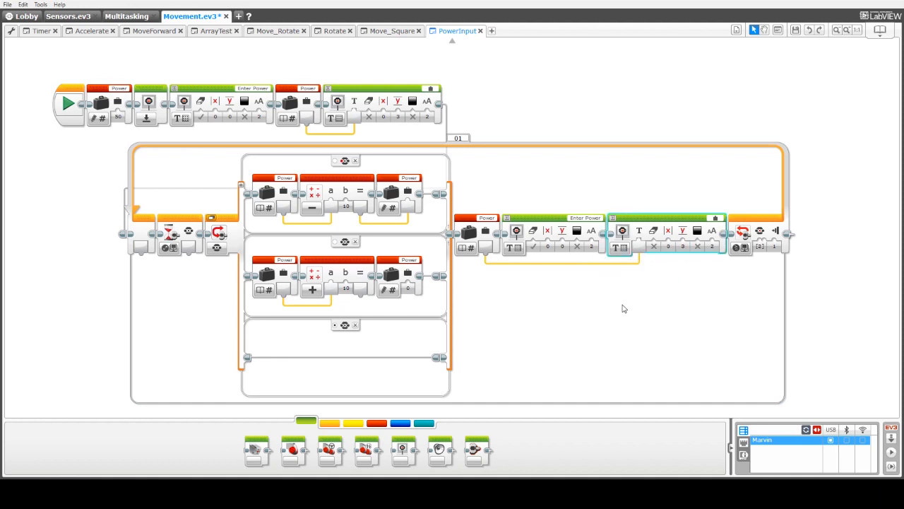